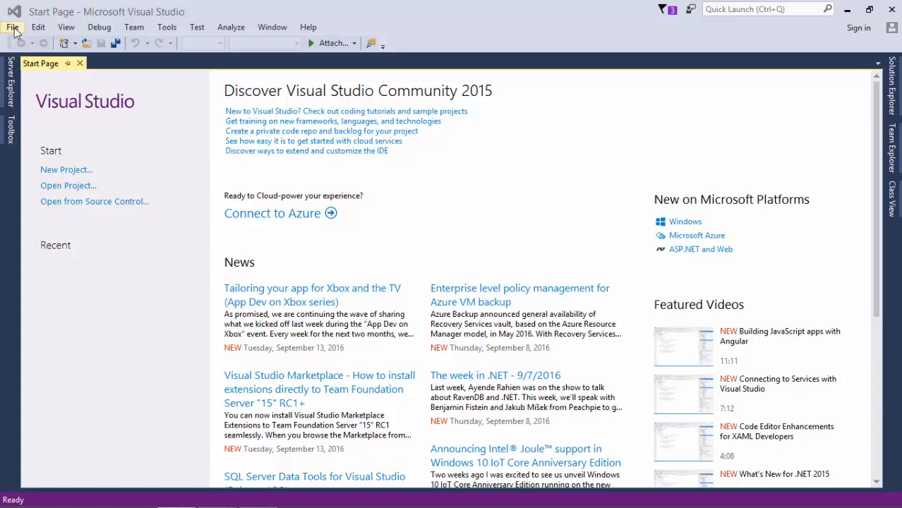
Open the New Project dialog through the File > New menu
left_click(12, 27)
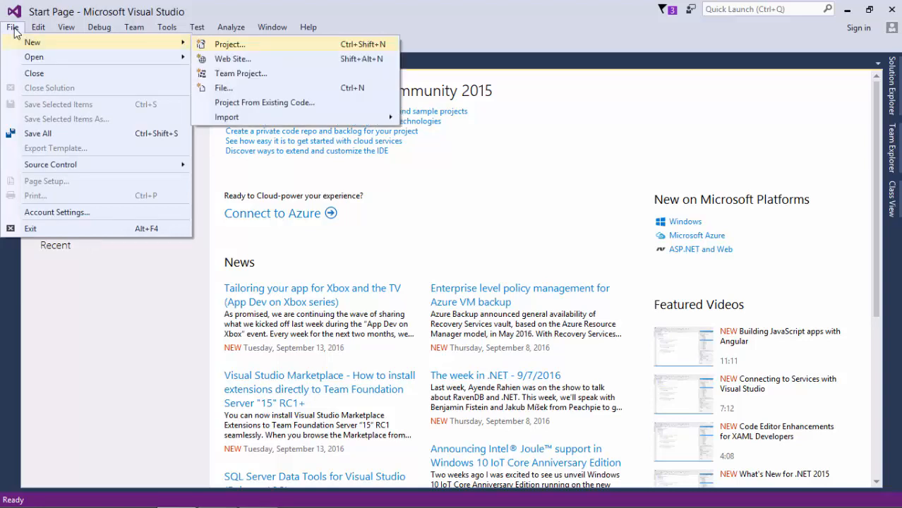
left_click(228, 43)
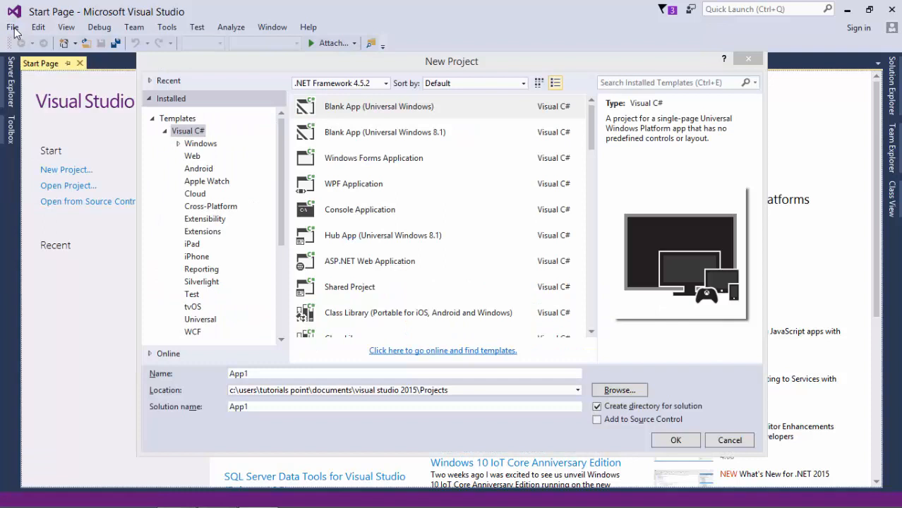
Browse the Visual C# template categories, including Web and Android, and settle on Windows
left_click(384, 132)
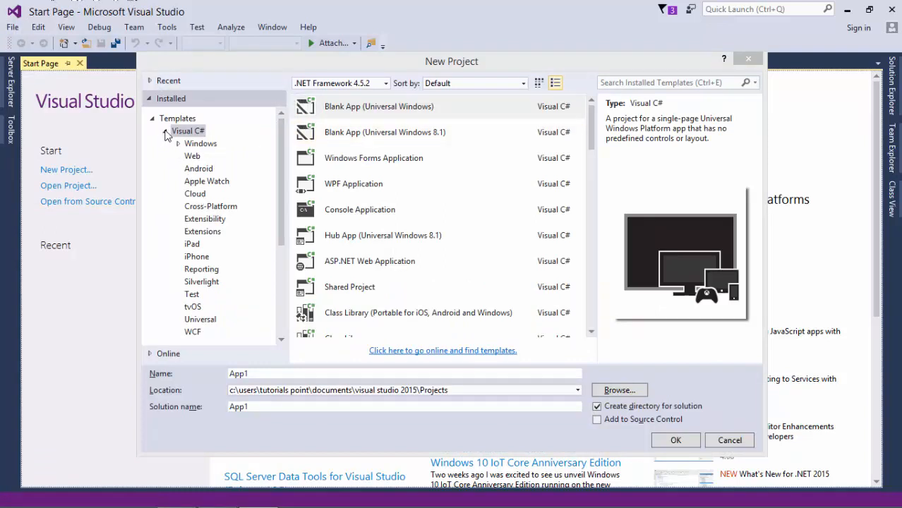
left_click(165, 130)
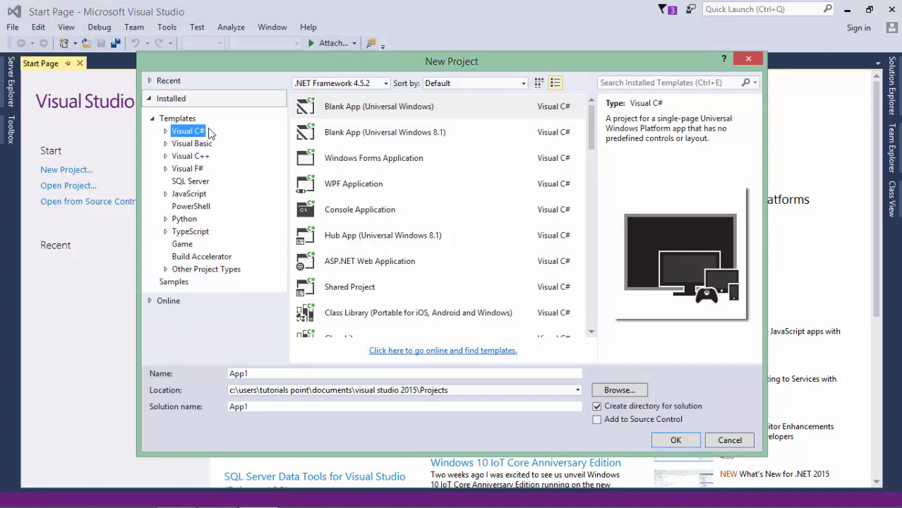
mouse_move(203, 165)
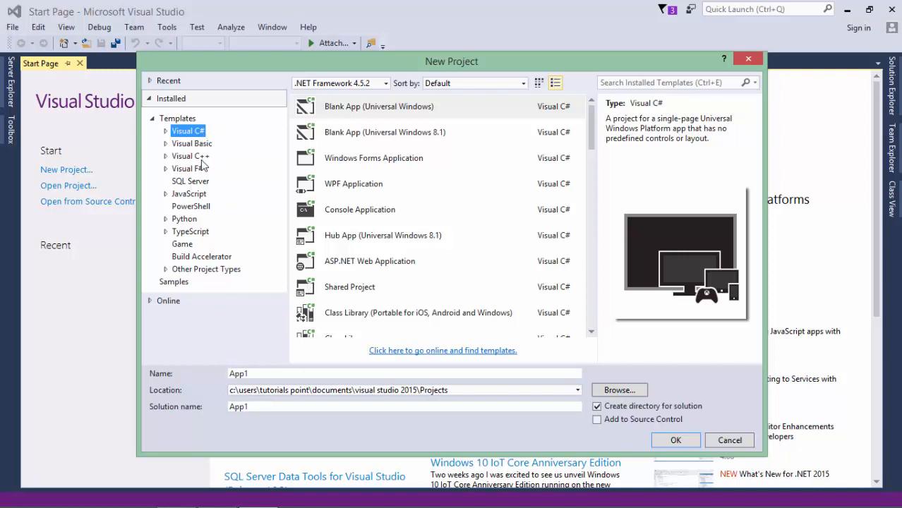
mouse_move(204, 183)
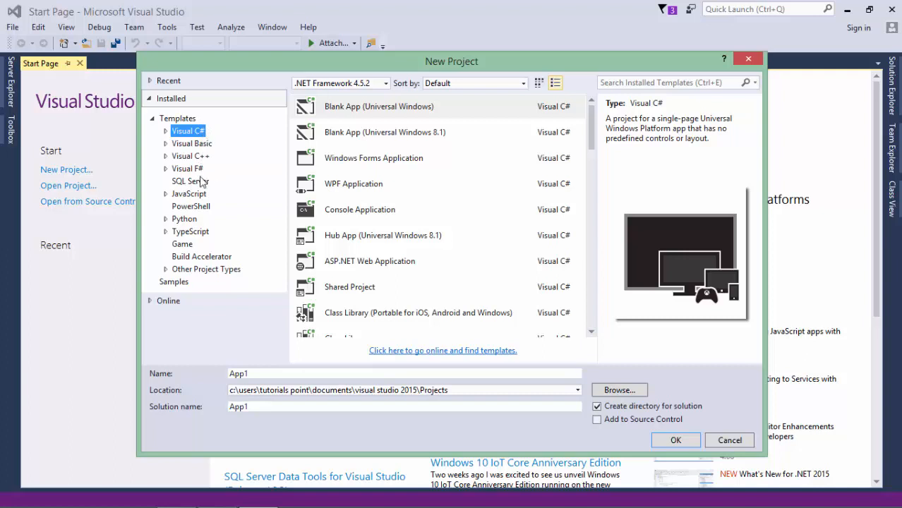
mouse_move(197, 205)
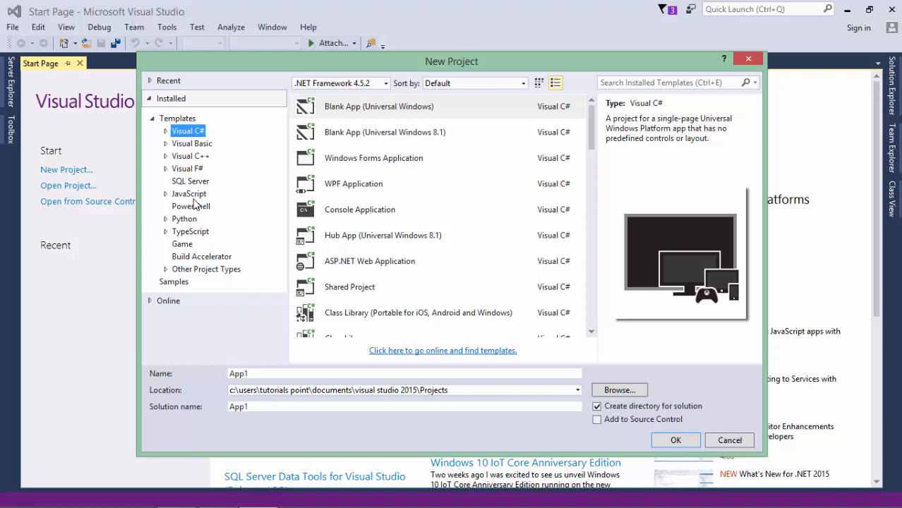
mouse_move(186, 149)
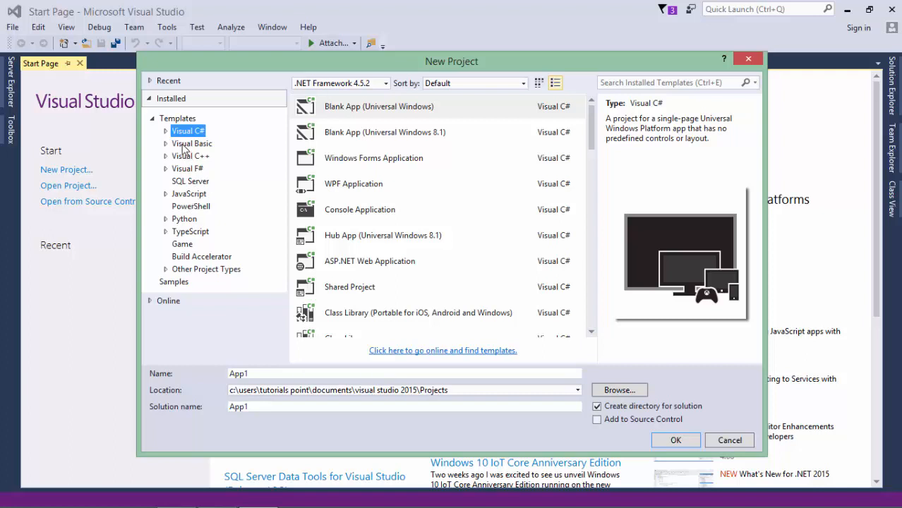
left_click(166, 131)
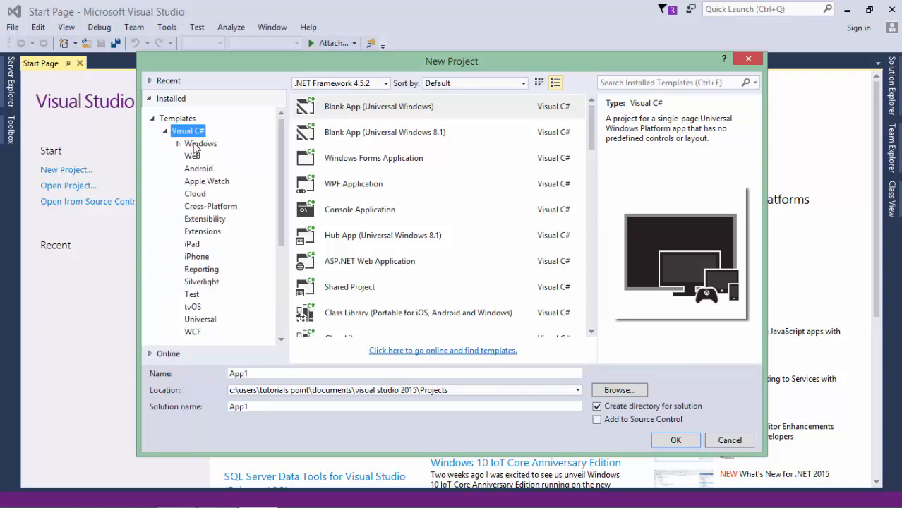
left_click(200, 143)
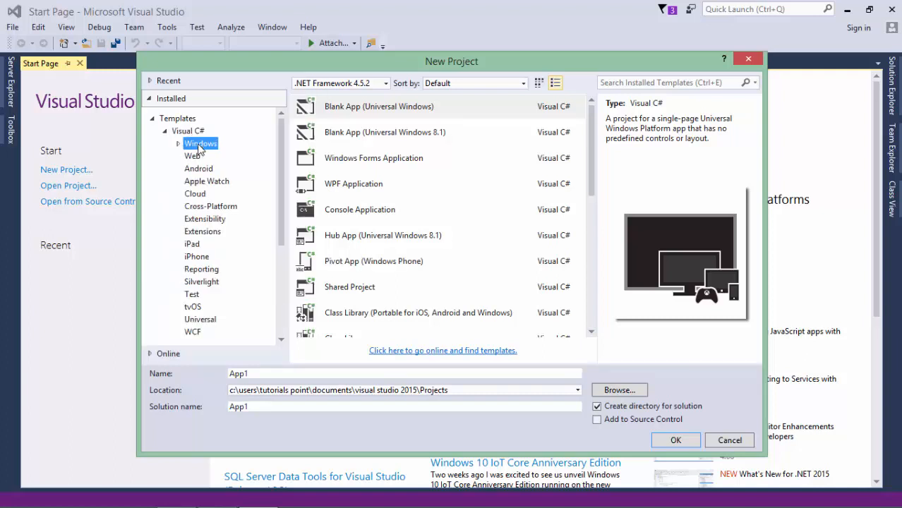
left_click(193, 155)
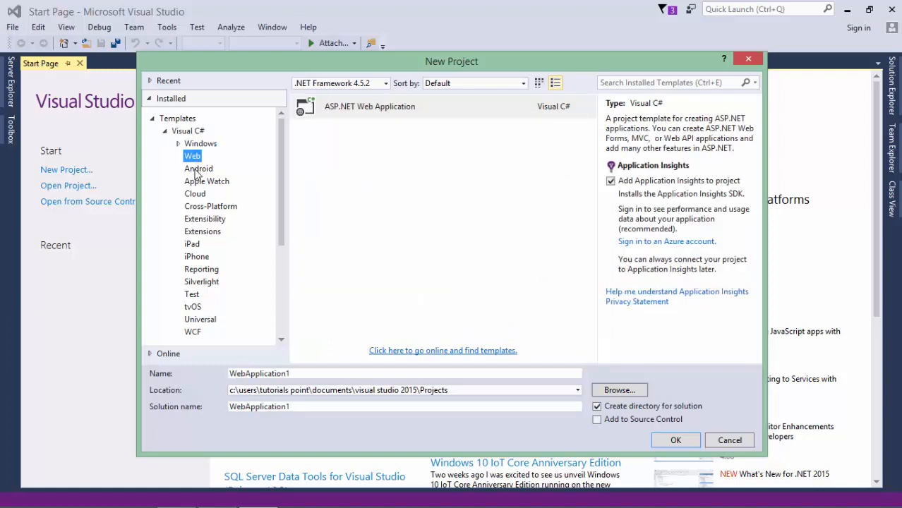
left_click(198, 168)
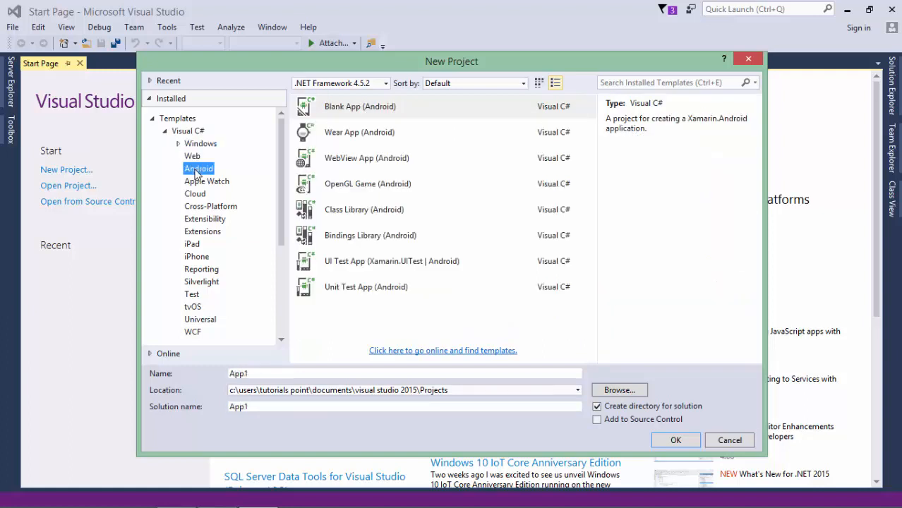
left_click(200, 143)
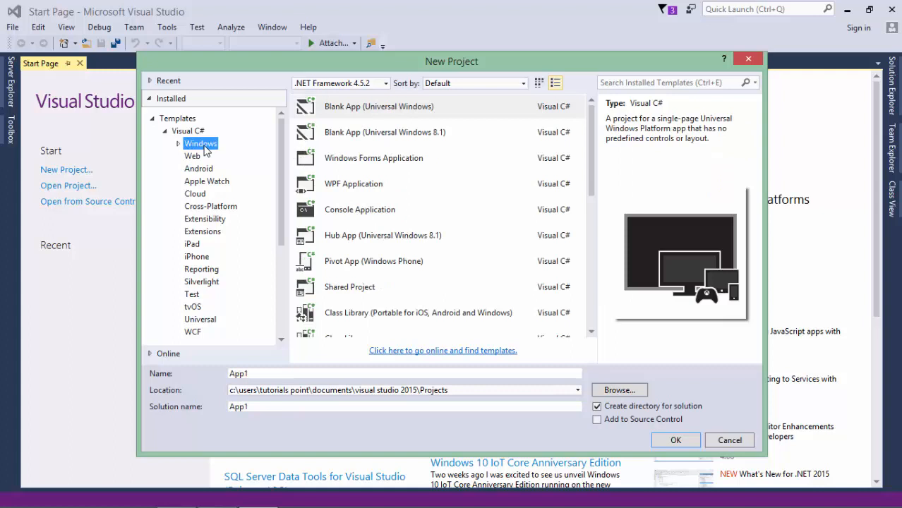
Create a Console Application project named TutorialsPoint_ConsoleApp
left_click(360, 209)
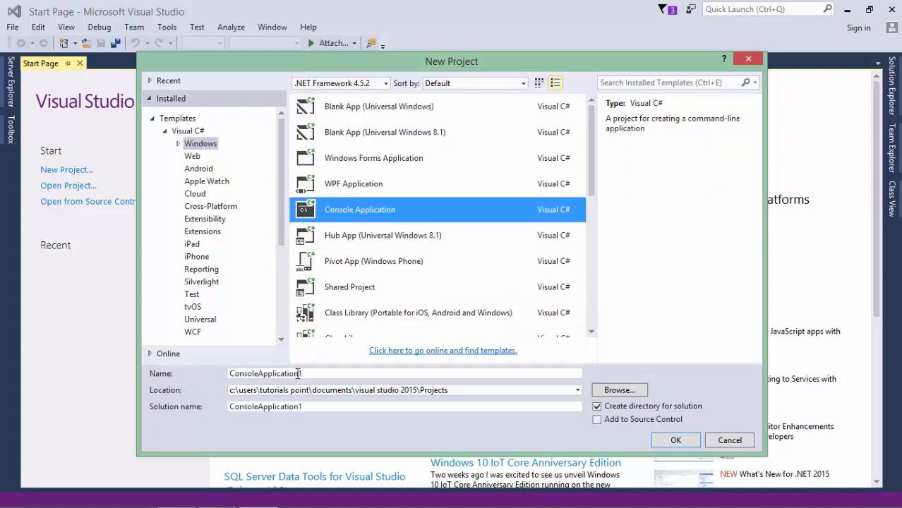
type("TutorialsPoint_ConsoleApp")
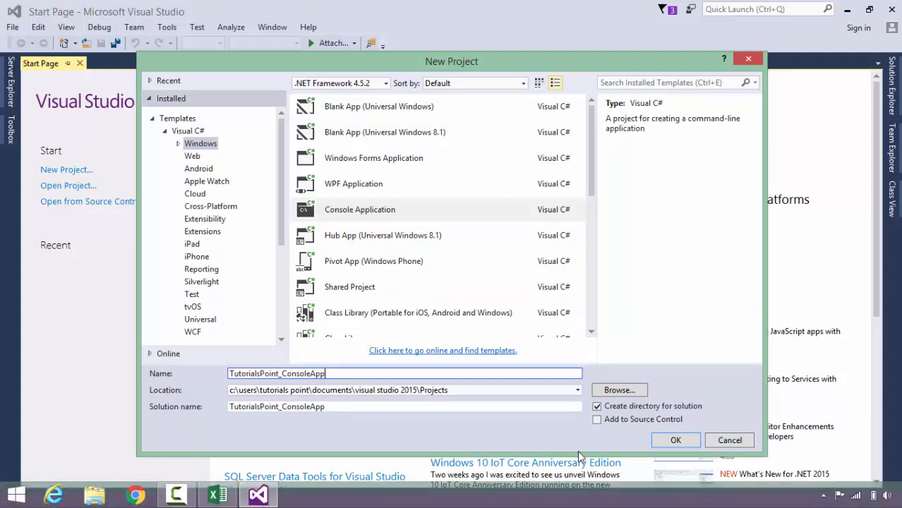
left_click(676, 440)
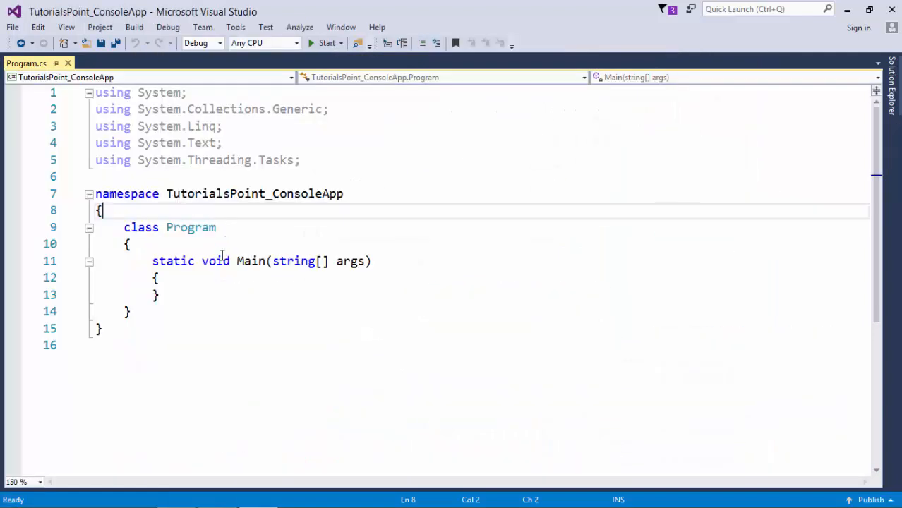
mouse_move(216, 273)
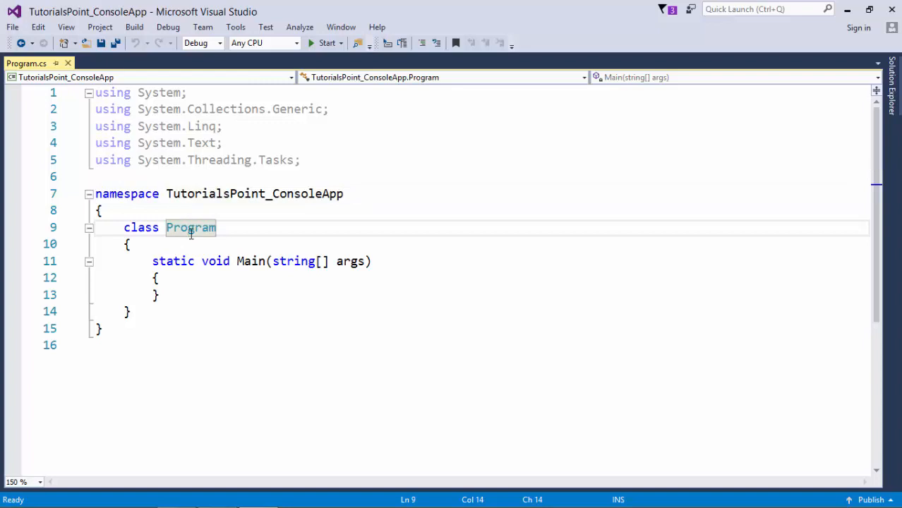
mouse_move(191, 227)
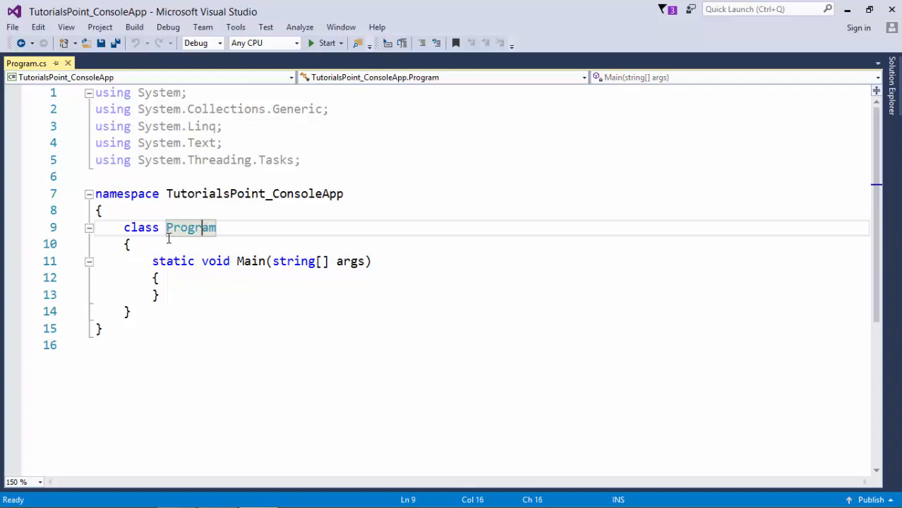
mouse_move(250, 268)
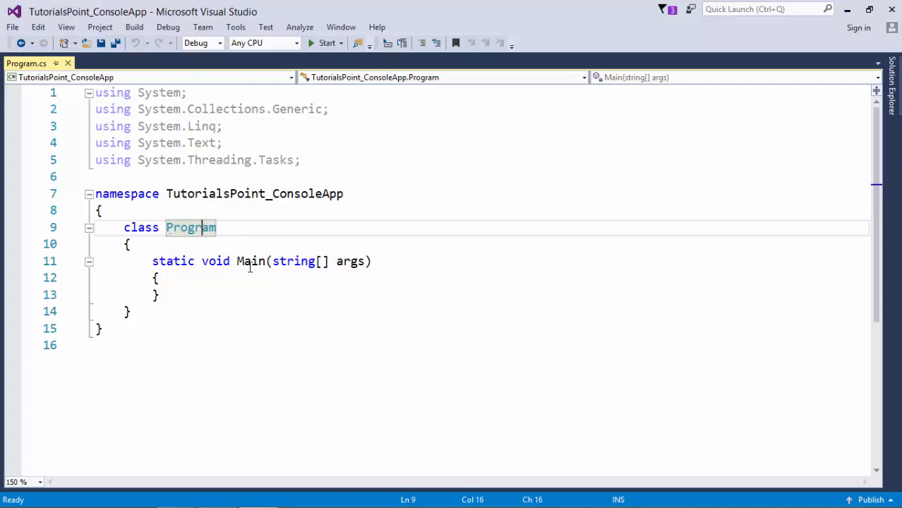
left_click(250, 261)
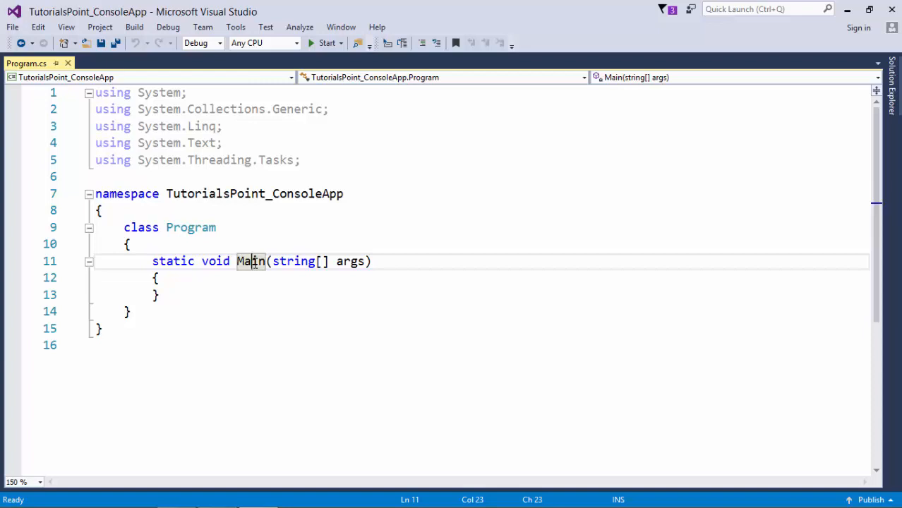
mouse_move(478, 205)
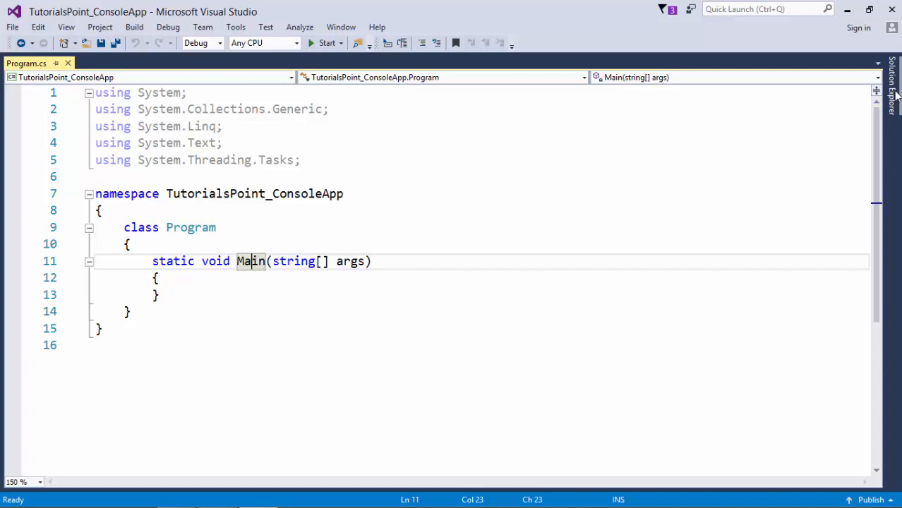
Show Solution Explorer, select the solution and project nodes, and dismiss the solution's context menu
left_click(891, 81)
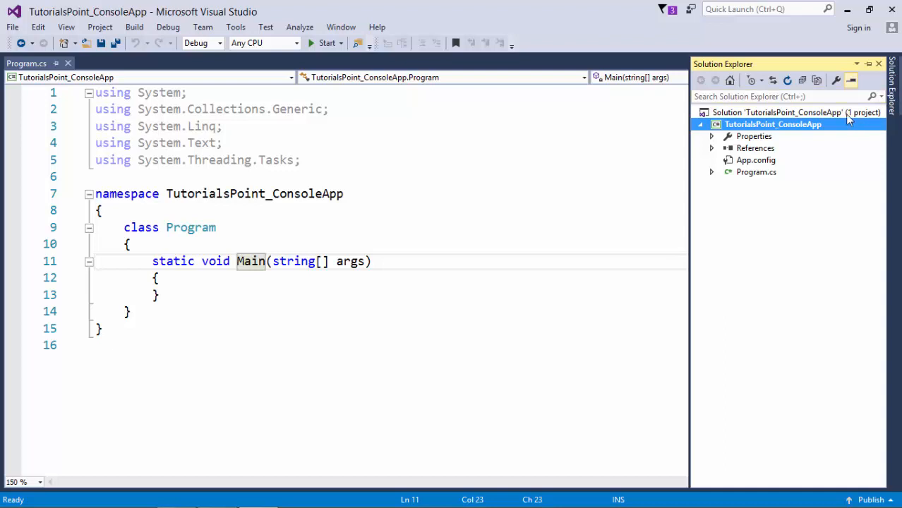
left_click(796, 112)
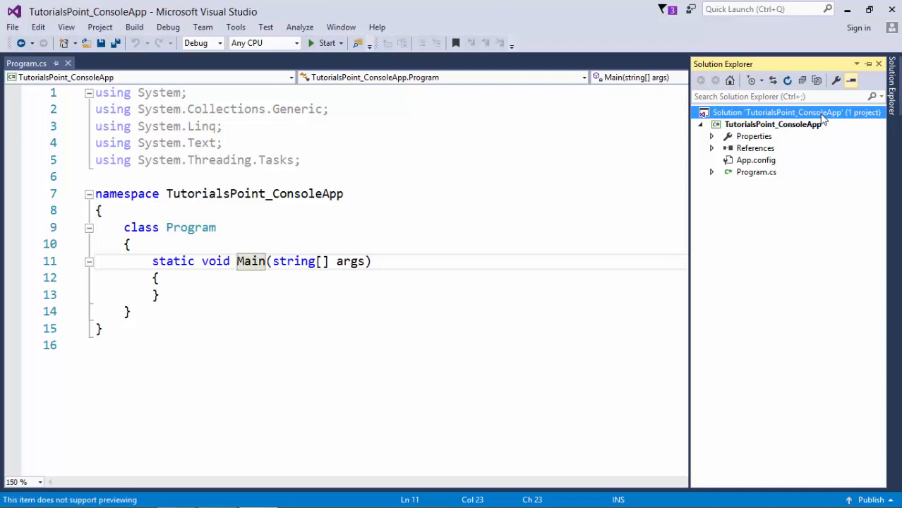
mouse_move(773, 124)
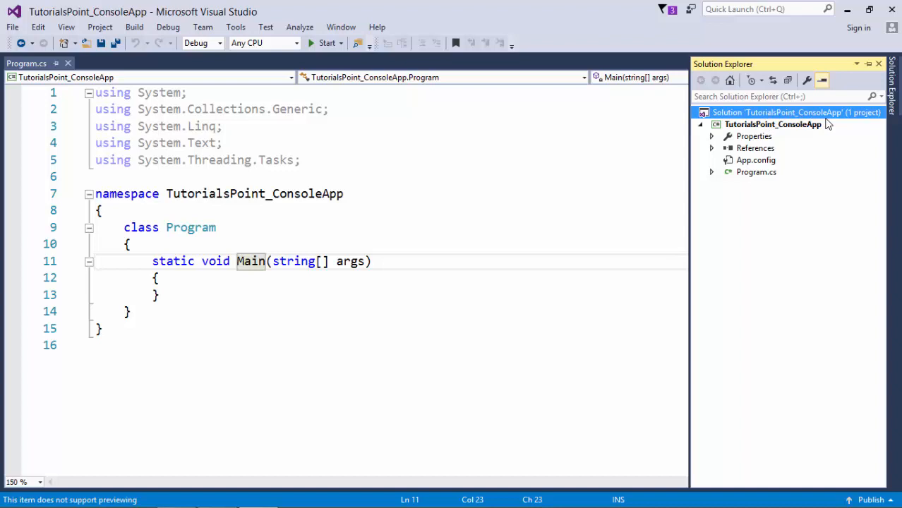
mouse_move(854, 120)
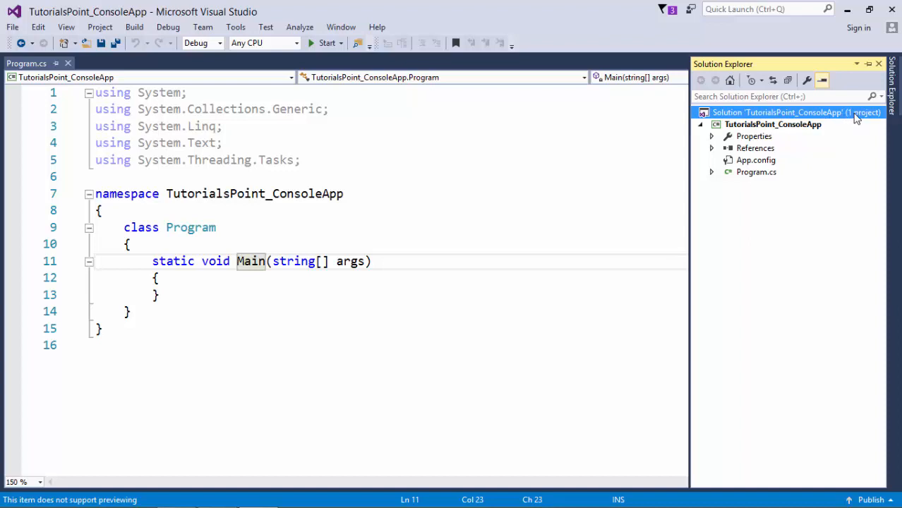
left_click(773, 124)
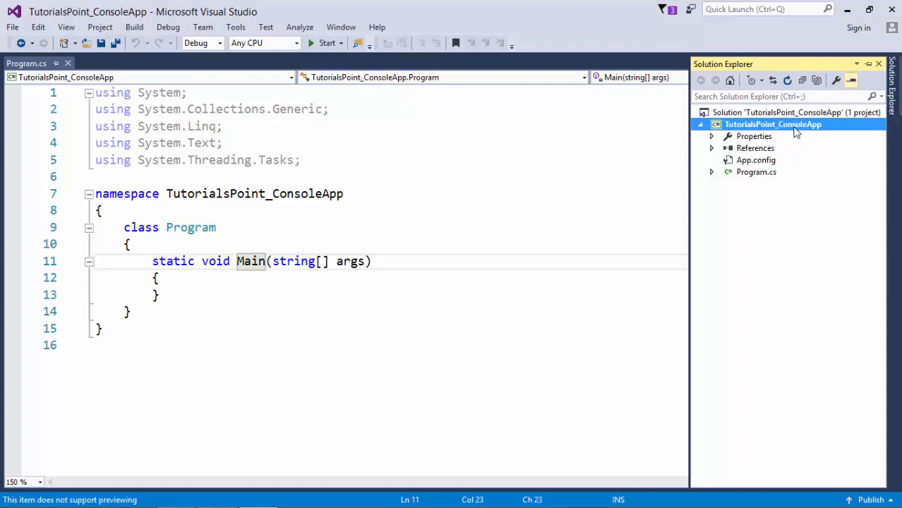
mouse_move(796, 132)
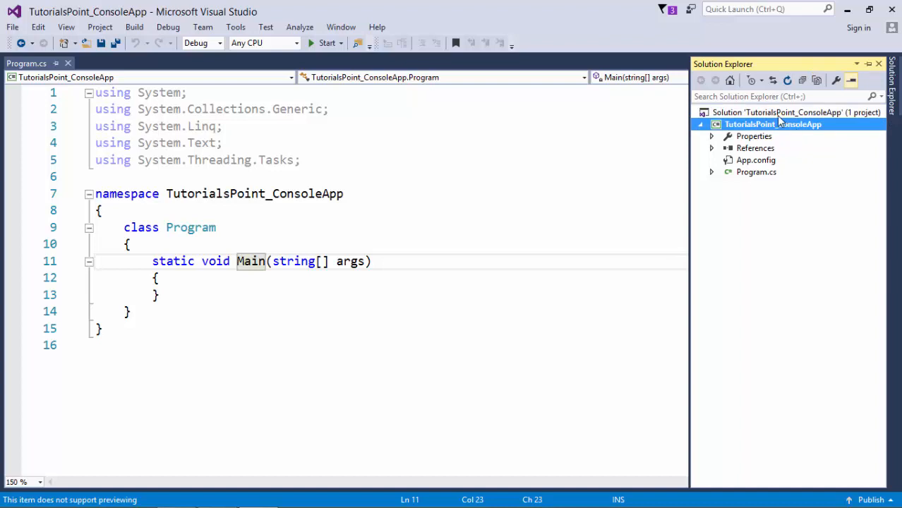
left_click(795, 112)
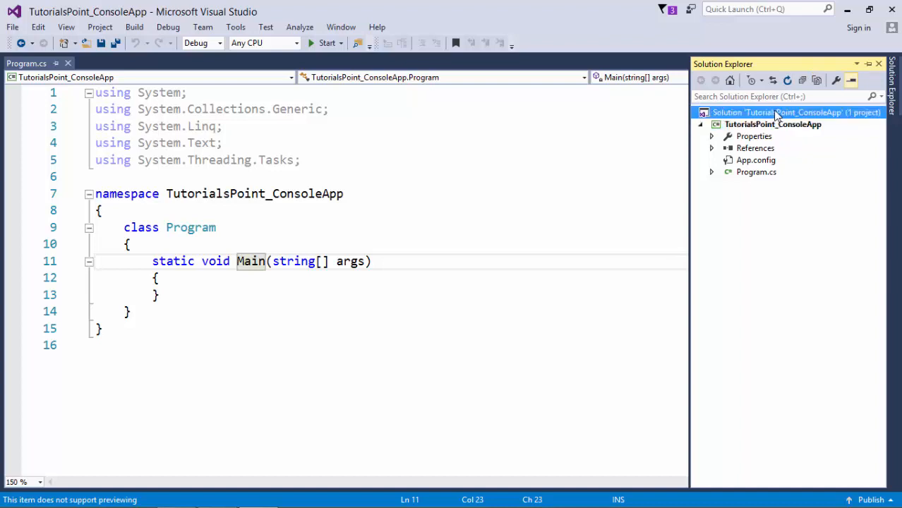
right_click(796, 112)
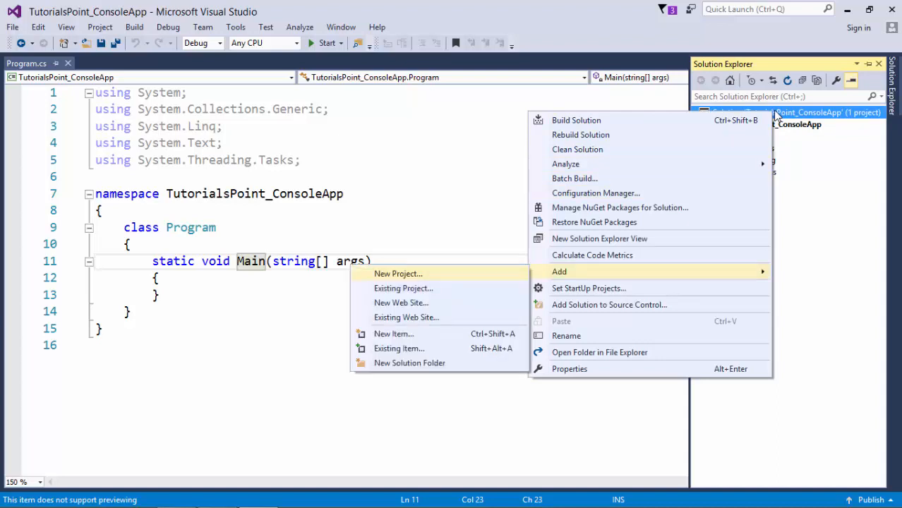
left_click(756, 171)
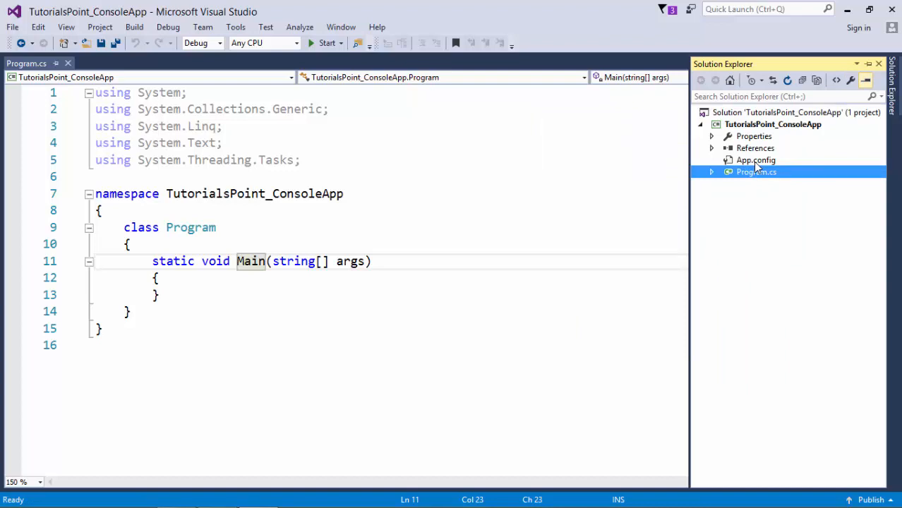
Open App.config in its own editor tab from Solution Explorer
double_click(756, 159)
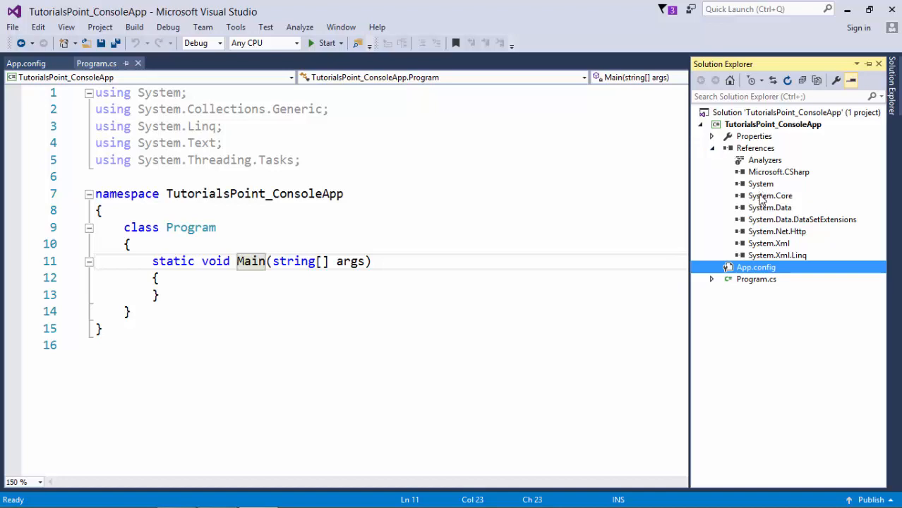
mouse_move(256, 88)
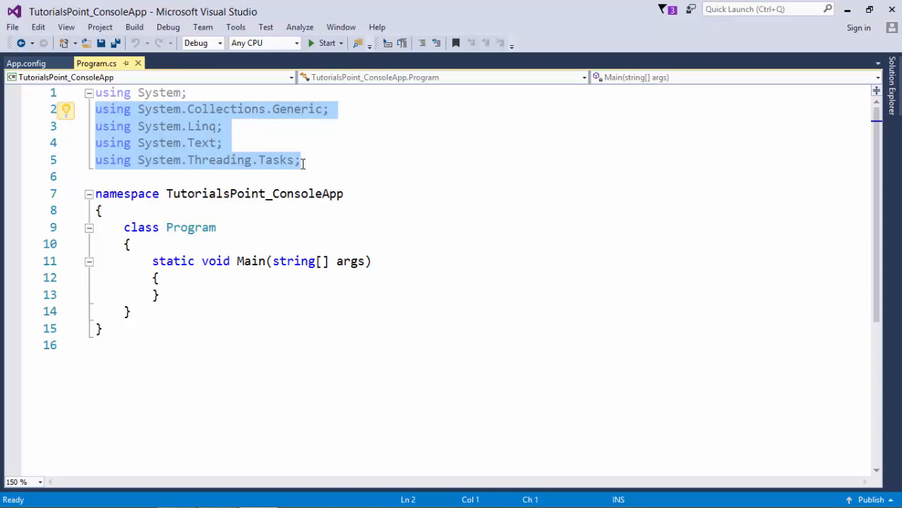
Insert a blank line after the opening brace of Main in Program.cs
left_click(219, 194)
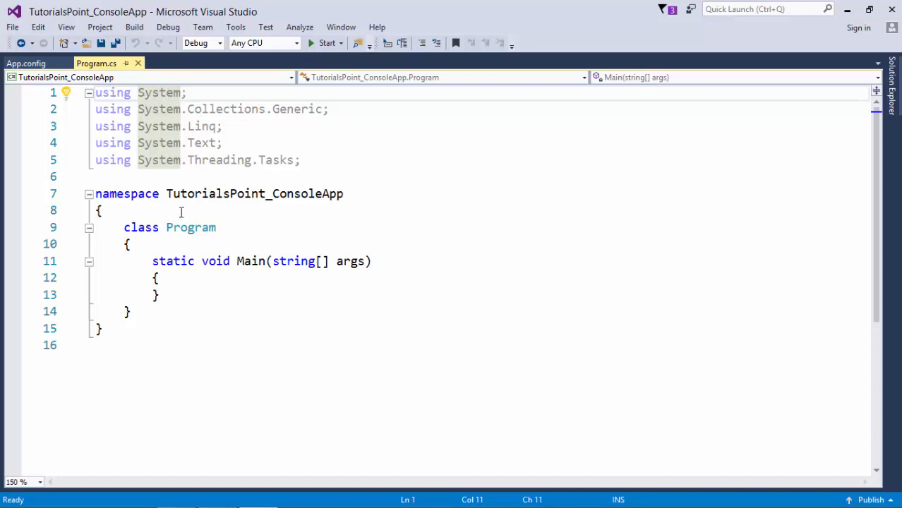
left_click(157, 277)
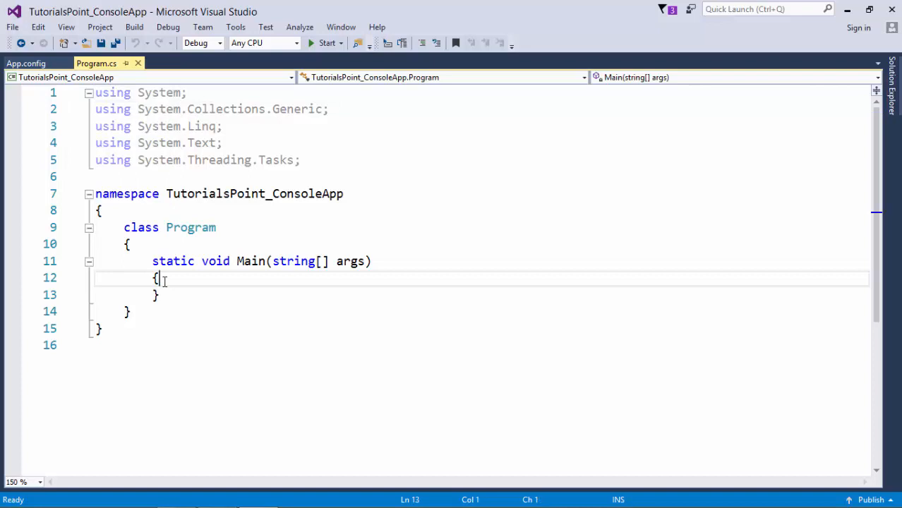
key("enter")
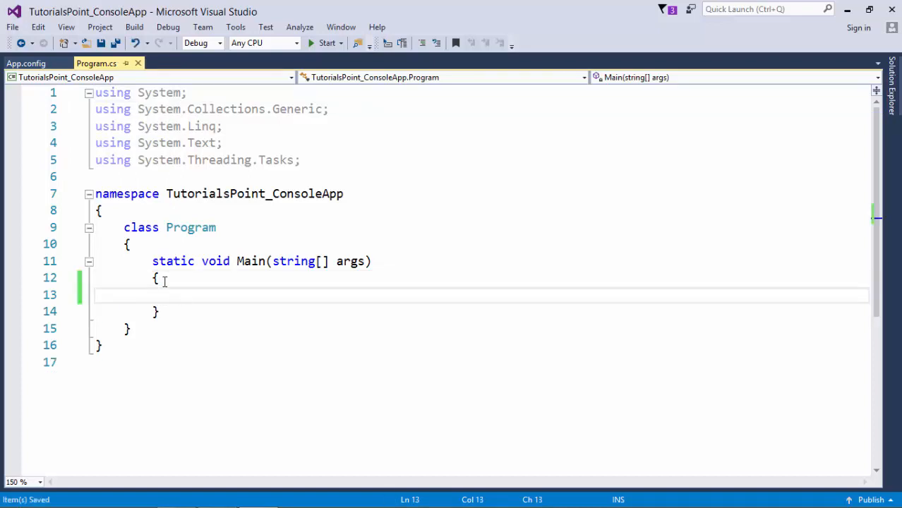